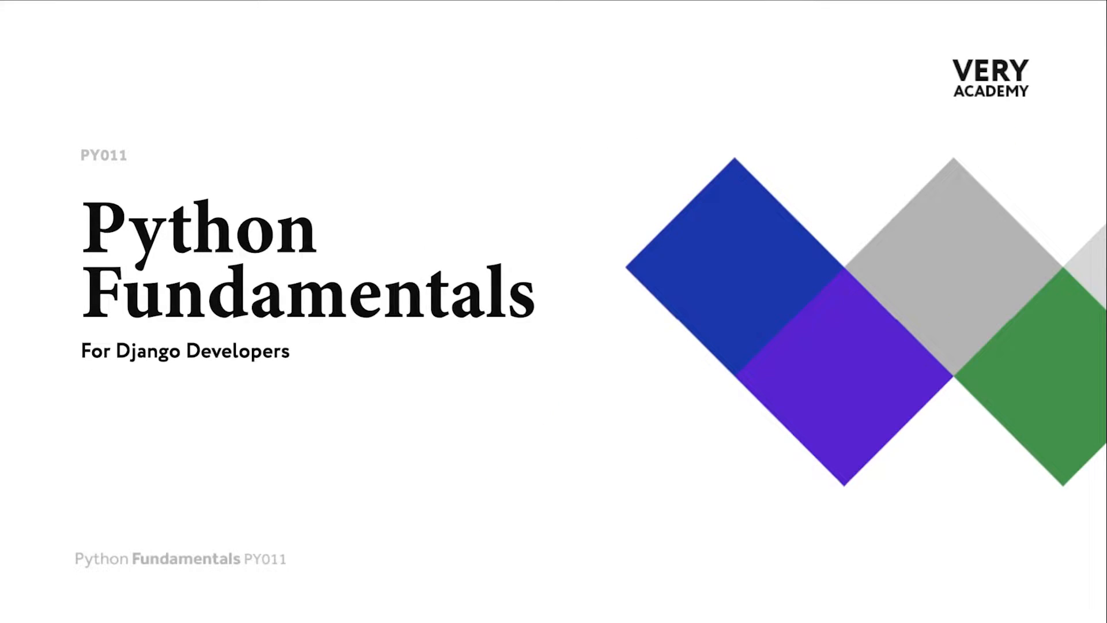
mouse_move(836, 220)
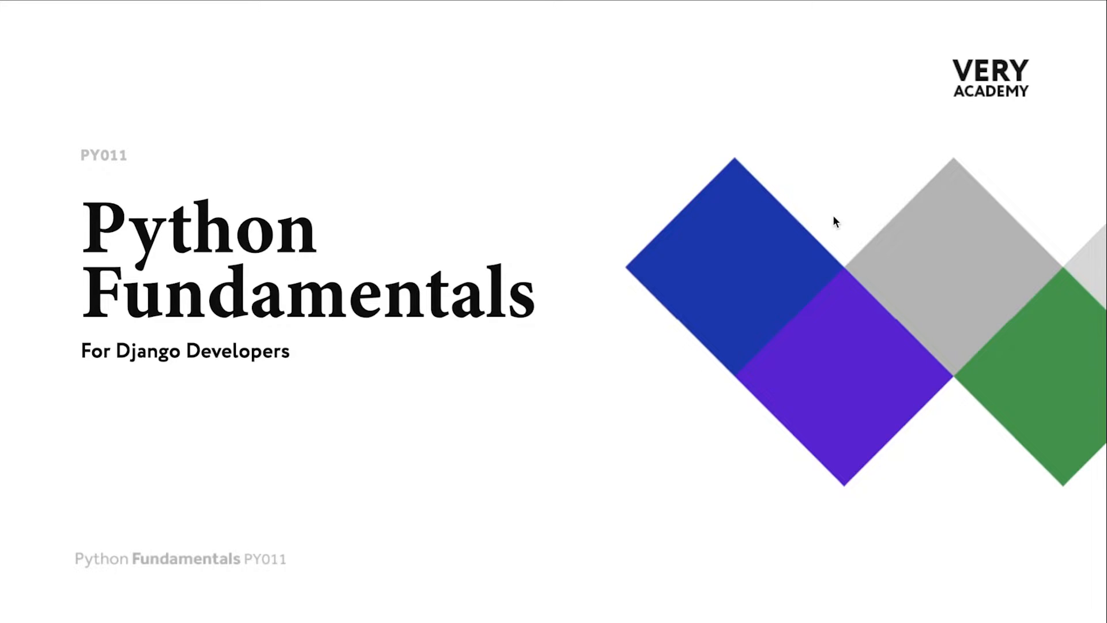
mouse_move(821, 209)
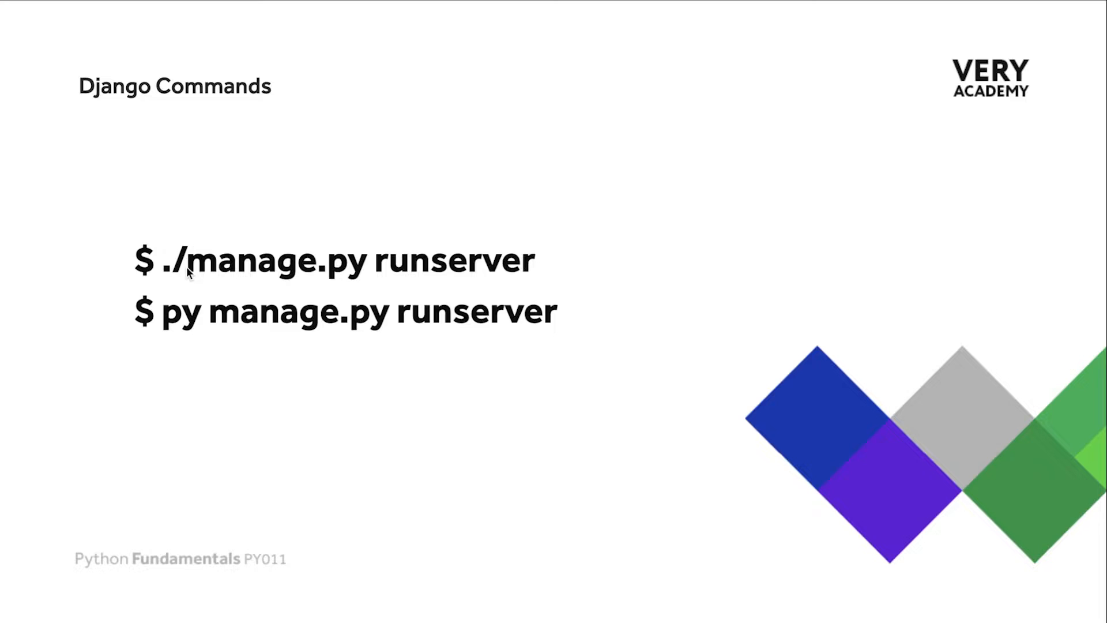
mouse_move(353, 276)
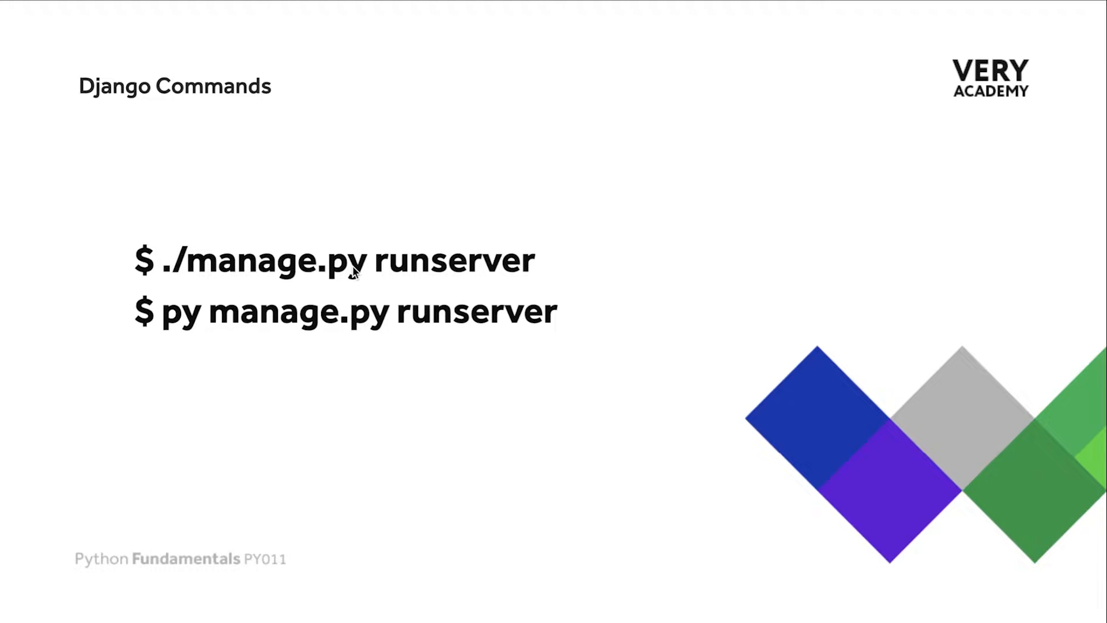
mouse_move(381, 275)
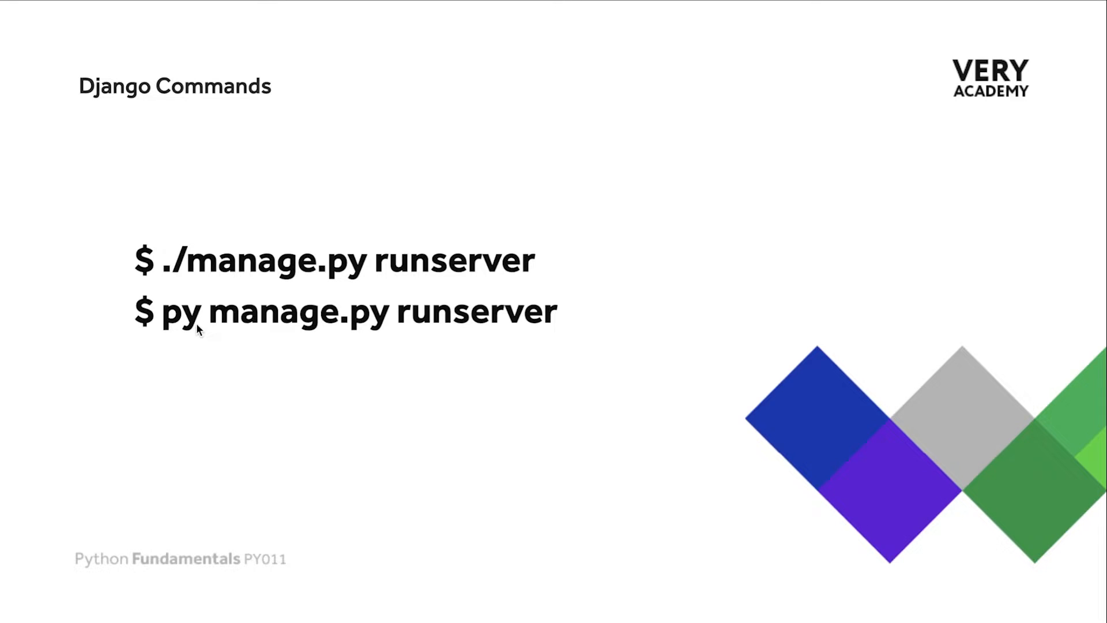
mouse_move(185, 274)
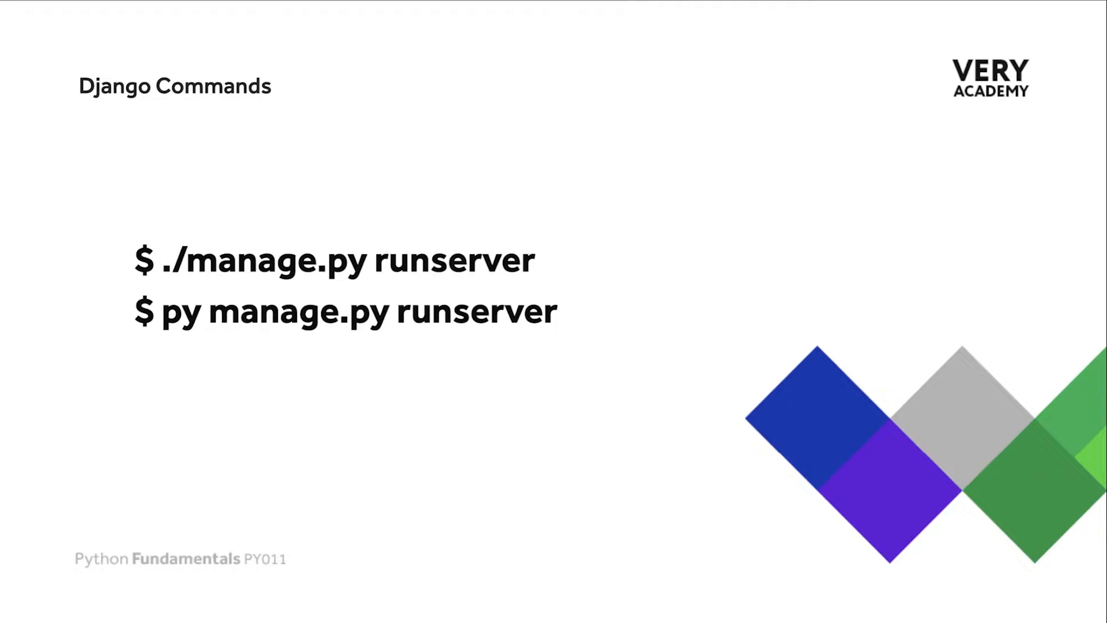
mouse_move(556, 294)
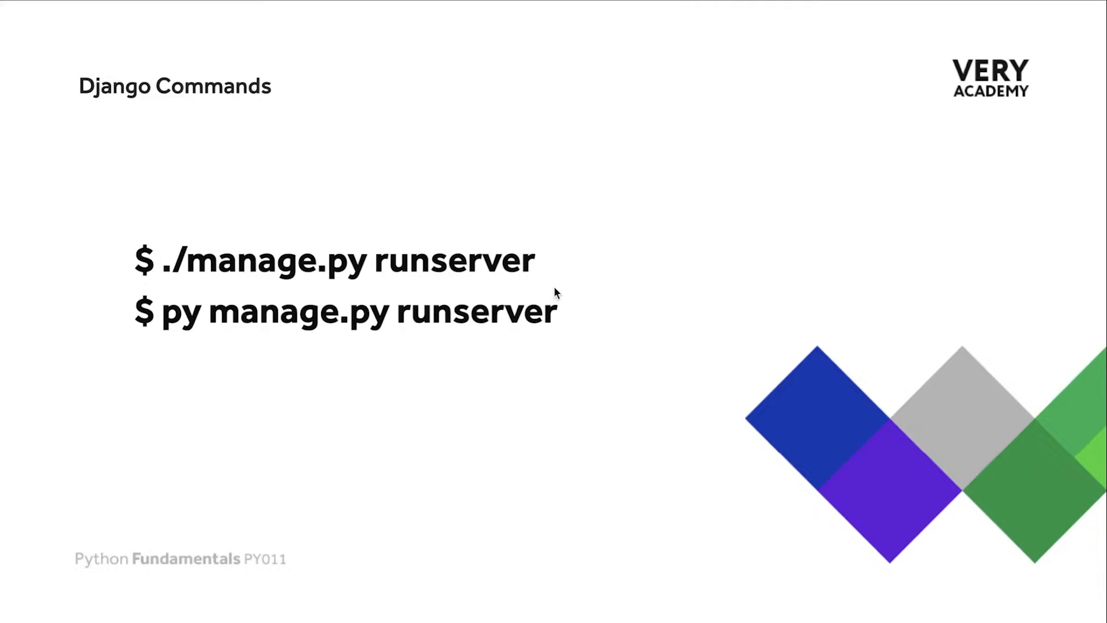
mouse_move(427, 283)
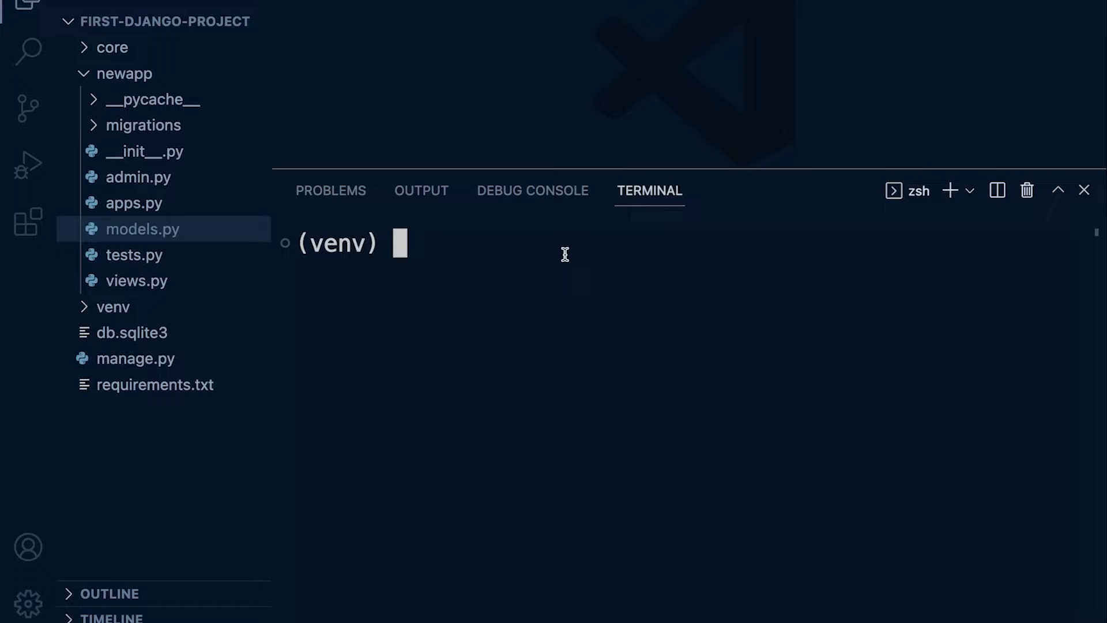
Step: Launch the Django development server with ./manage.py runserver in the terminal
text(./)
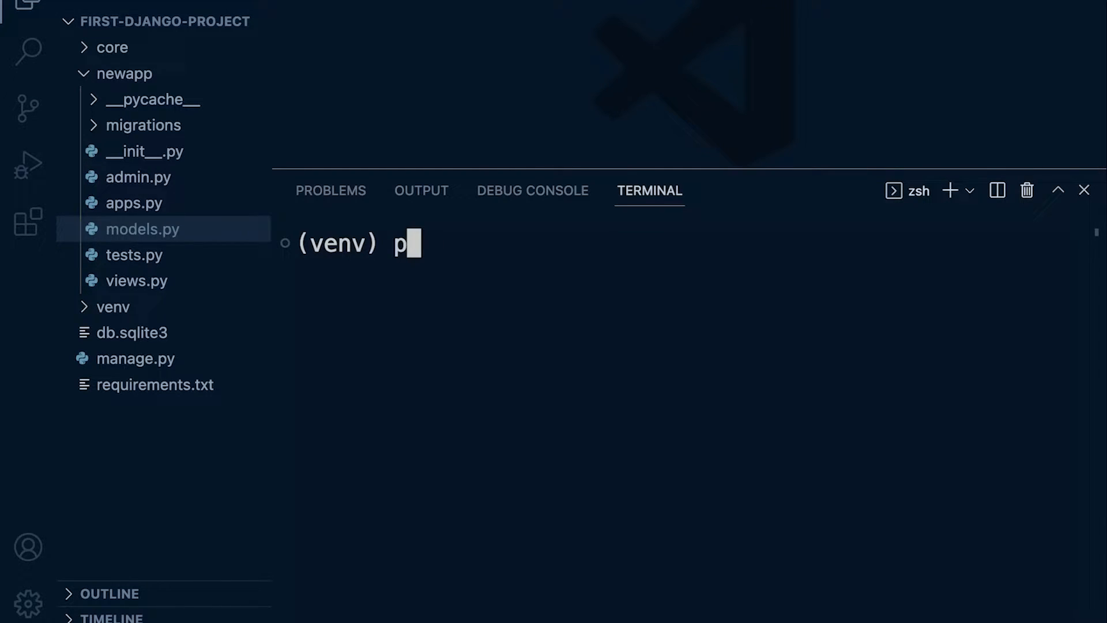
text(./)
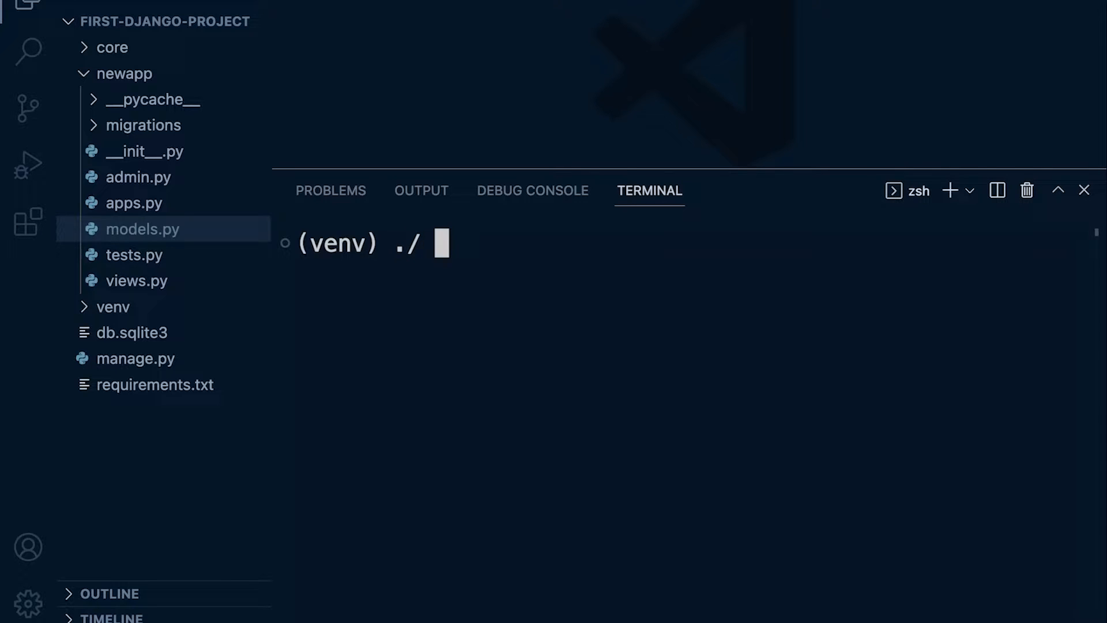
text(manage.py)
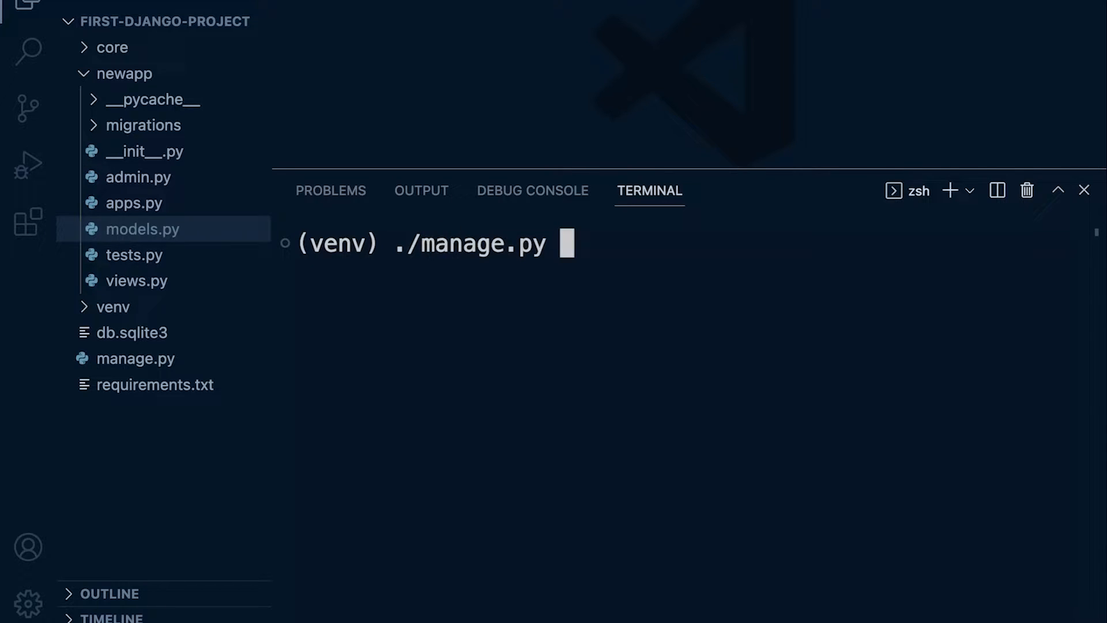
text(runser)
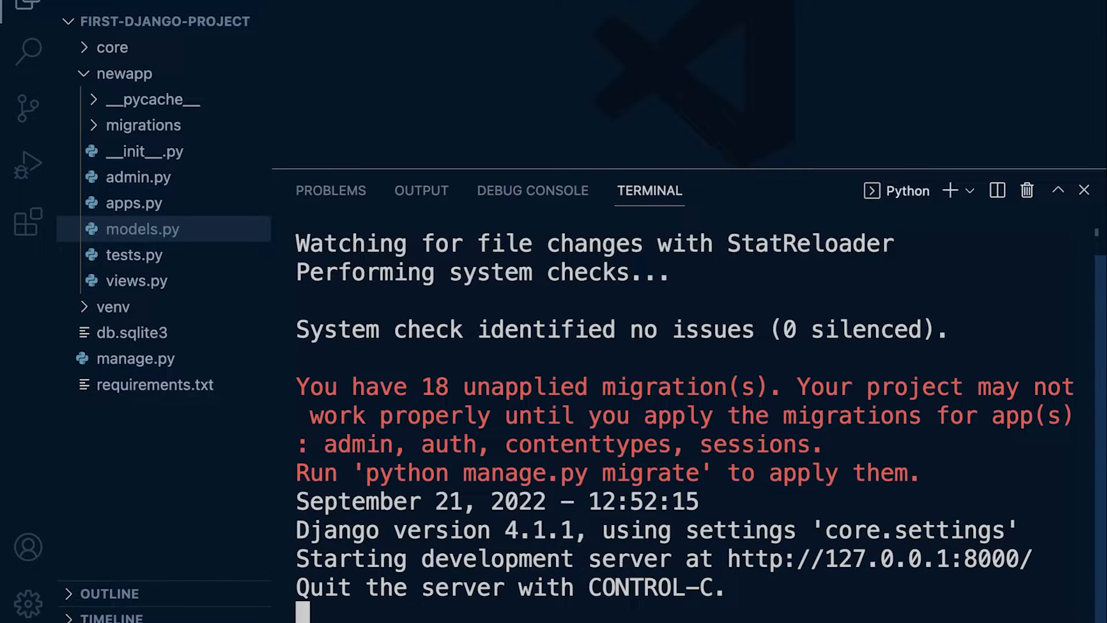
mouse_move(634, 232)
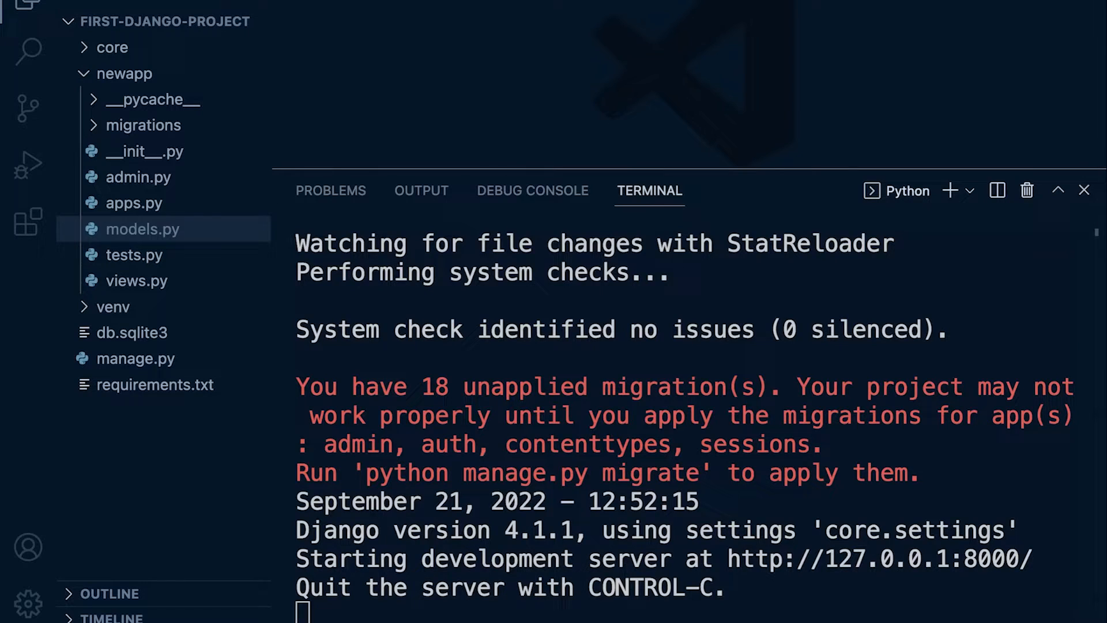
Step: Bring models.py into view and stop the running server with Ctrl+C
click(143, 229)
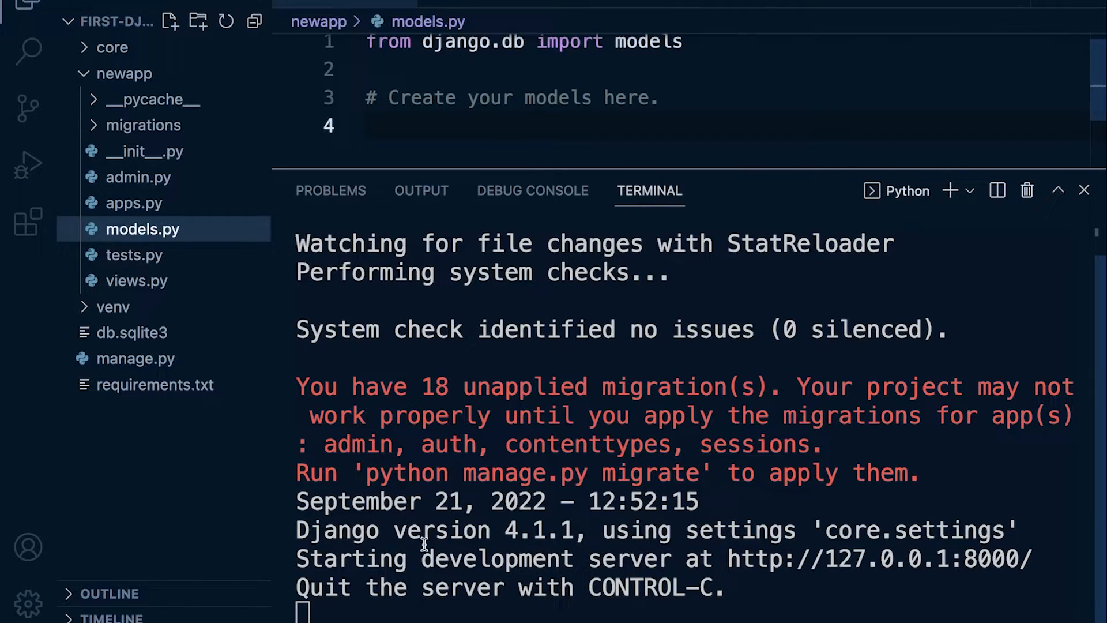
double_click(653, 587)
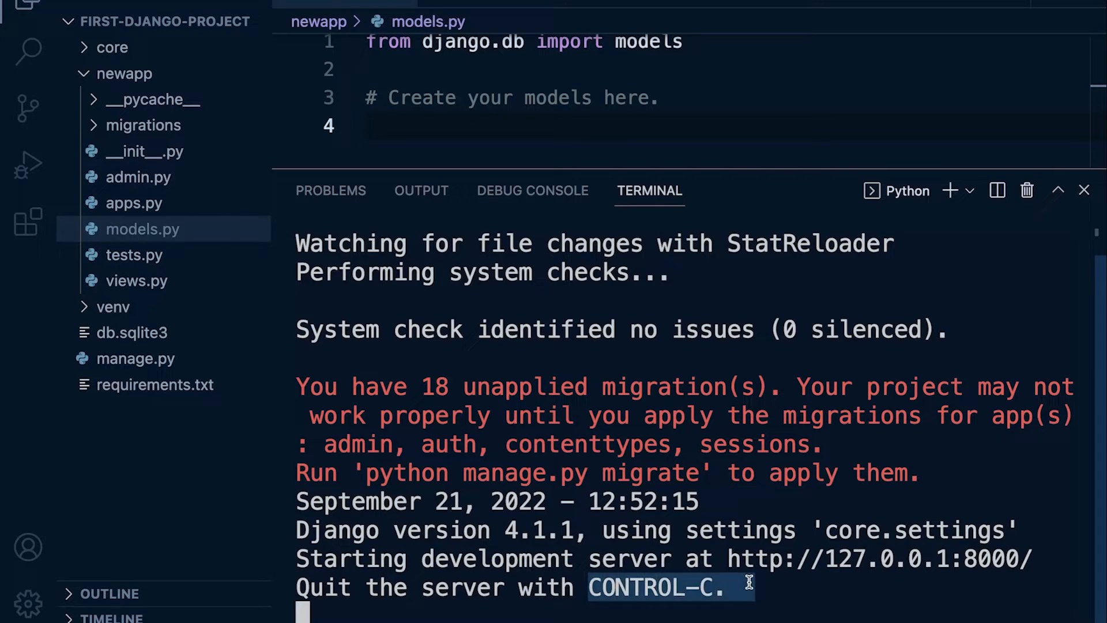
key(ctrl+c)
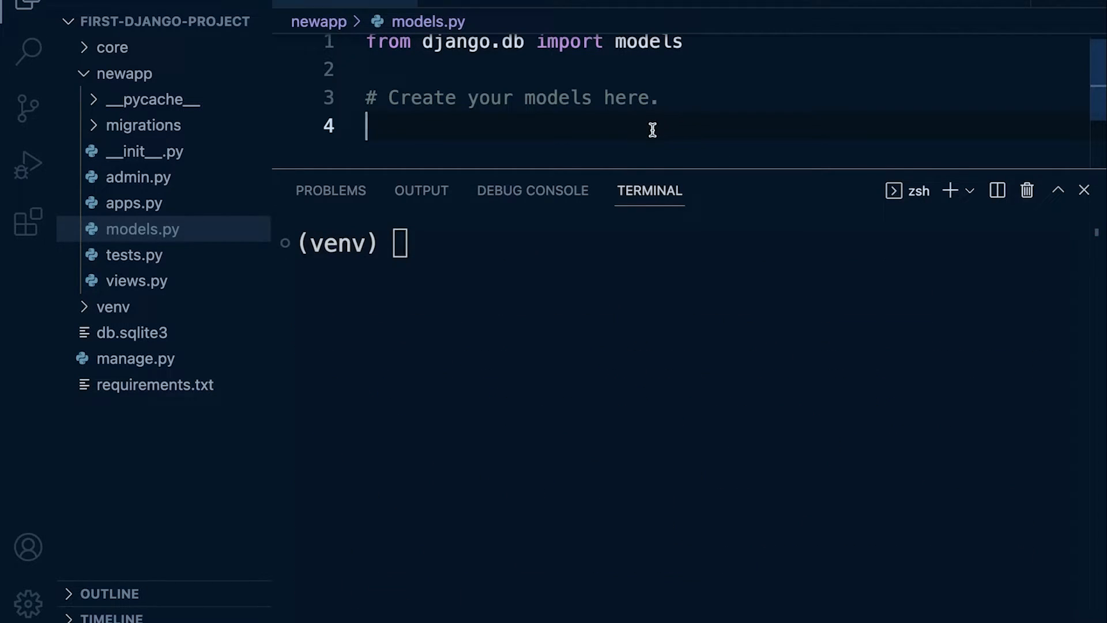
Step: Insert the stray word 'asdasd' into models.py to trigger a NameError on reload
text(asdasd)
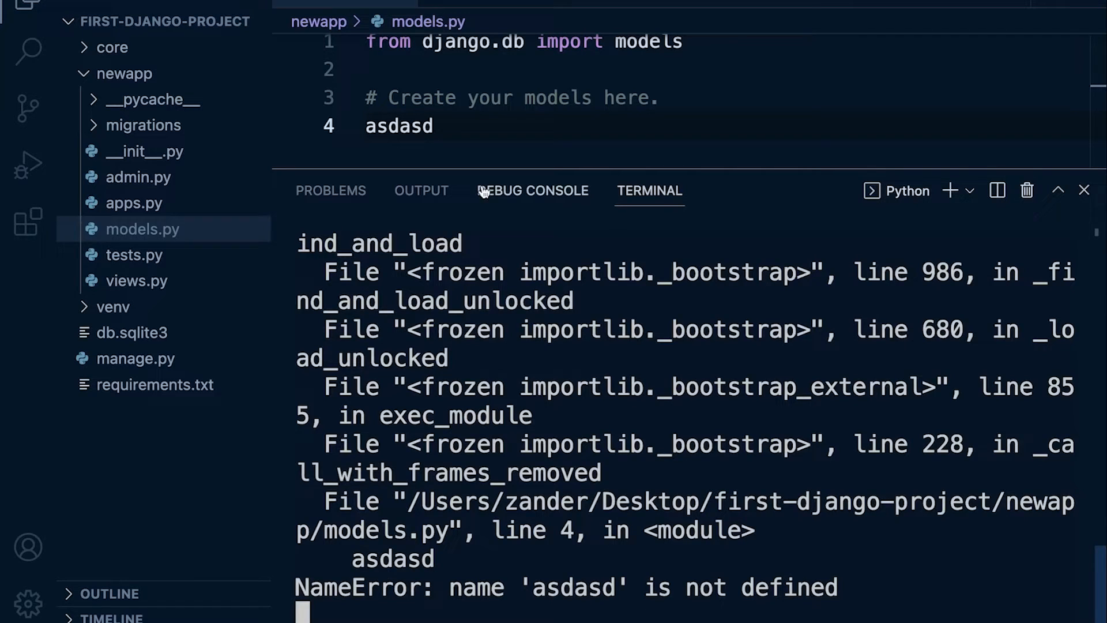
mouse_move(554, 362)
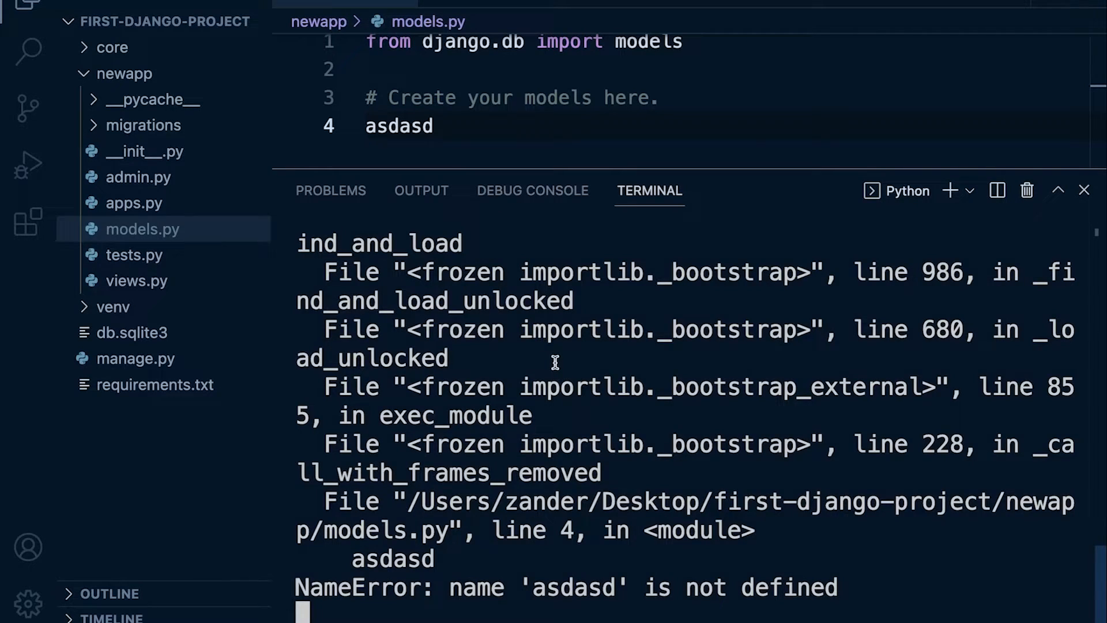
mouse_move(539, 320)
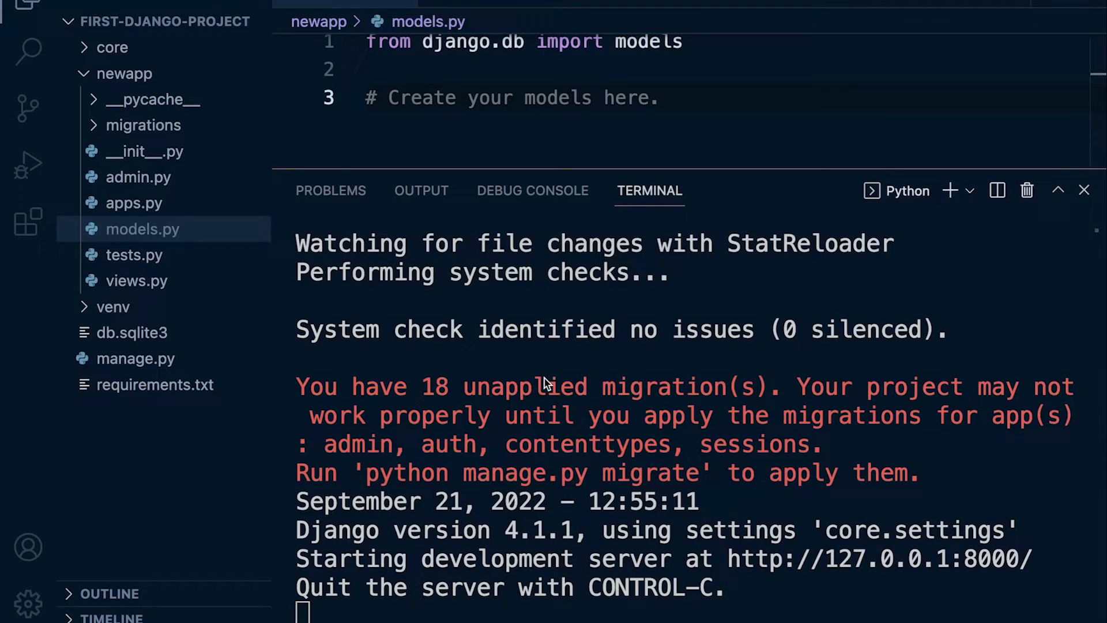
click(660, 98)
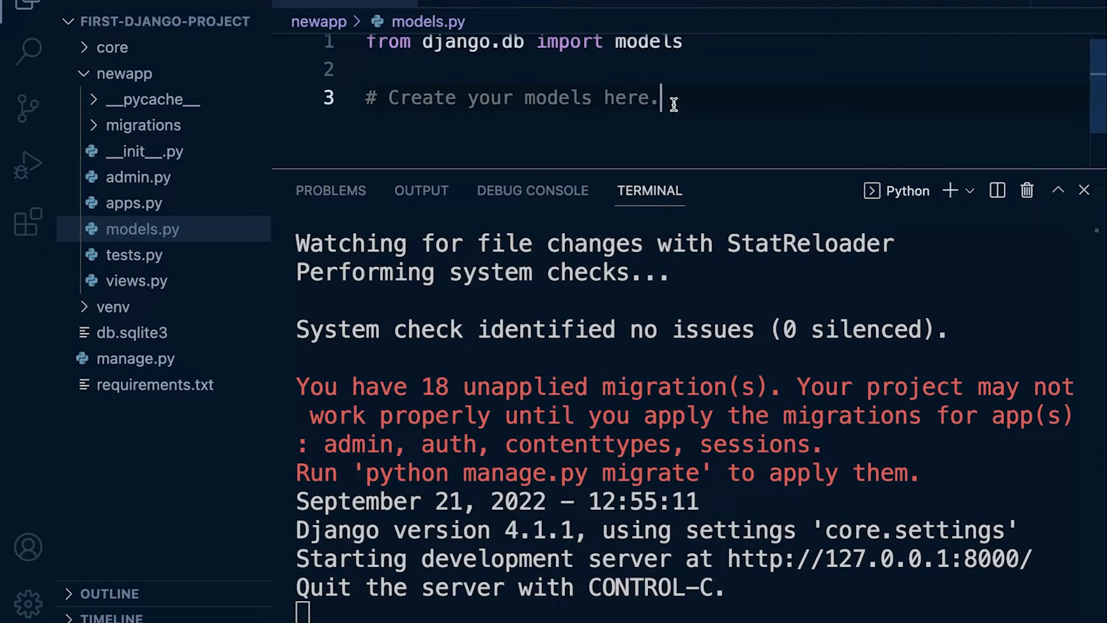
text(a)
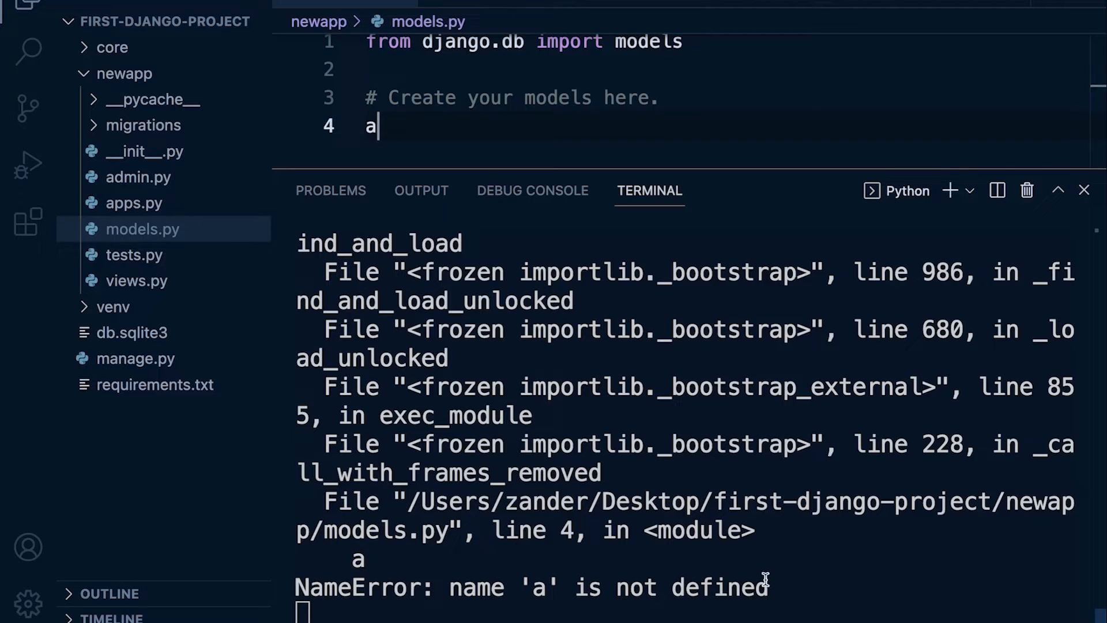
mouse_move(393, 161)
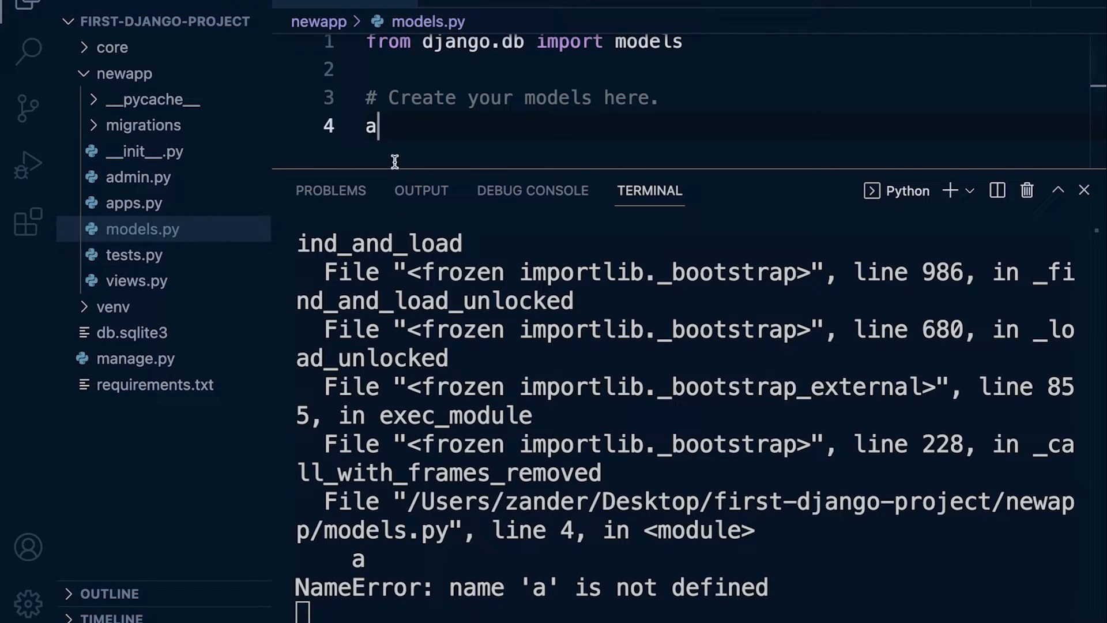
key(Backspace)
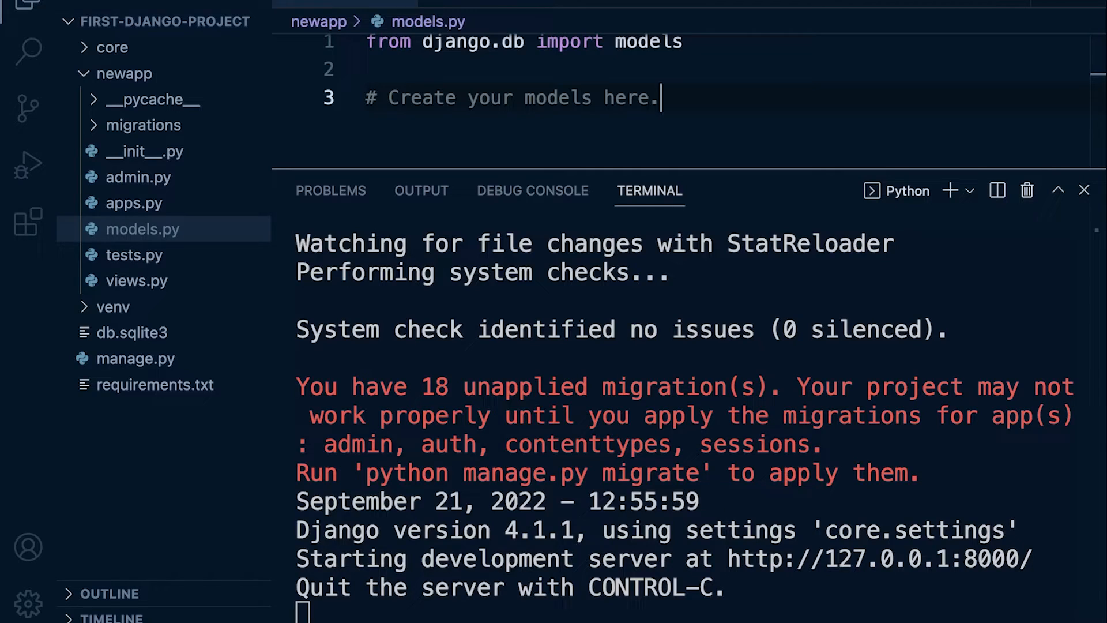
mouse_move(821, 602)
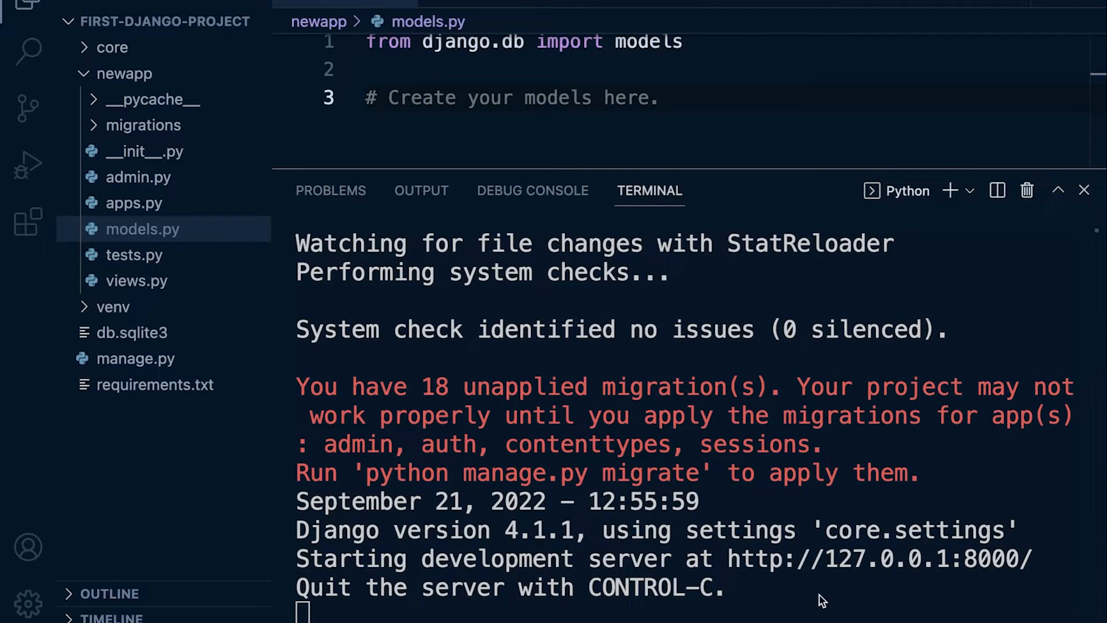
mouse_move(784, 578)
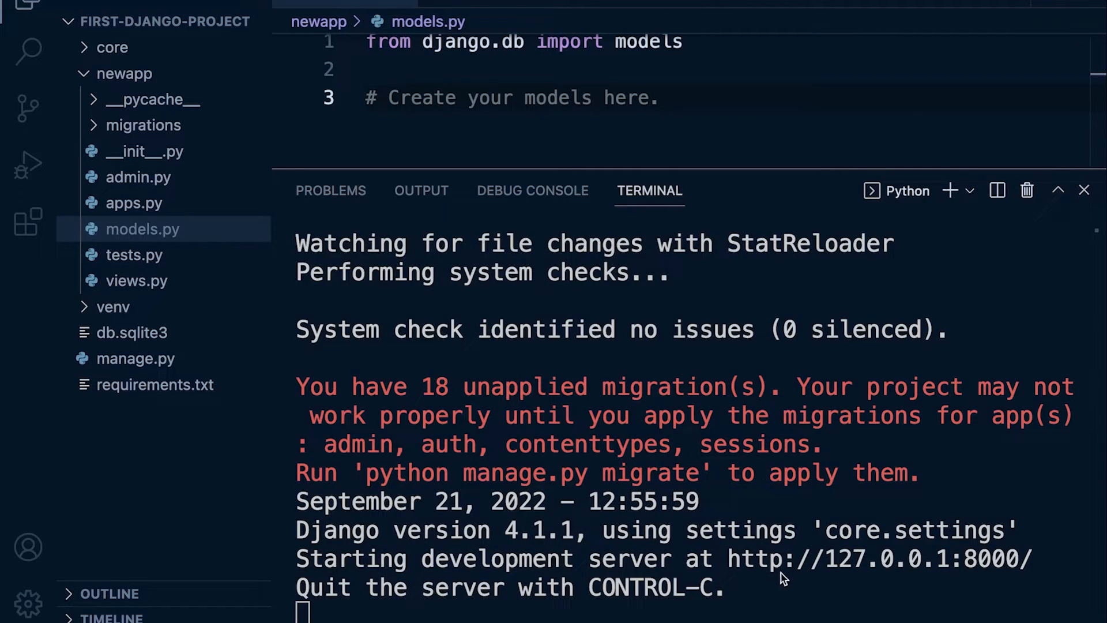
mouse_move(734, 559)
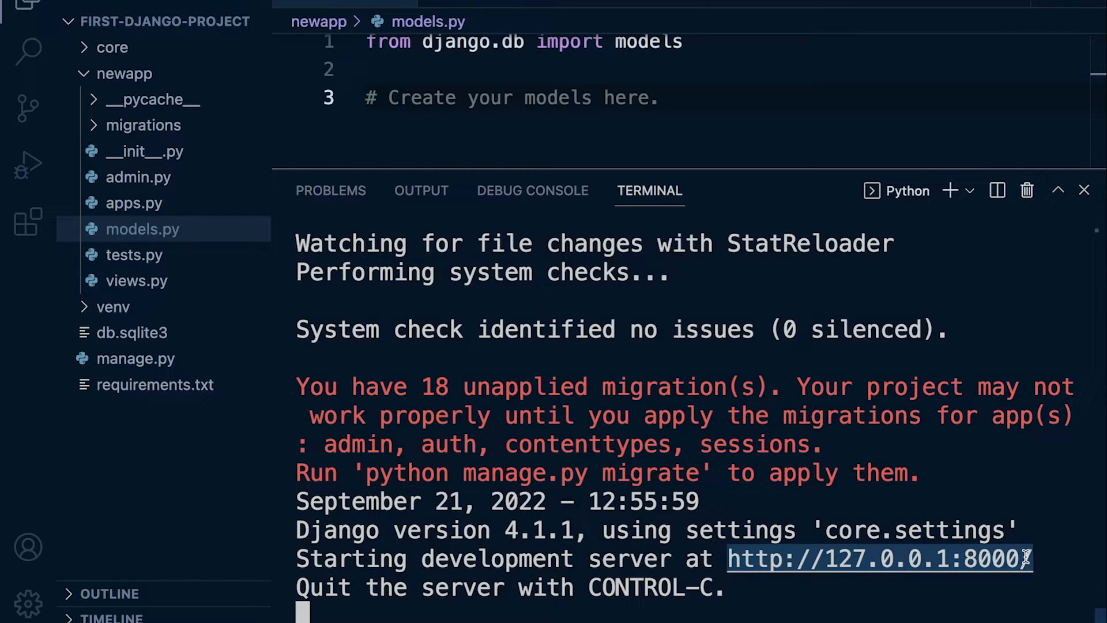
mouse_move(876, 559)
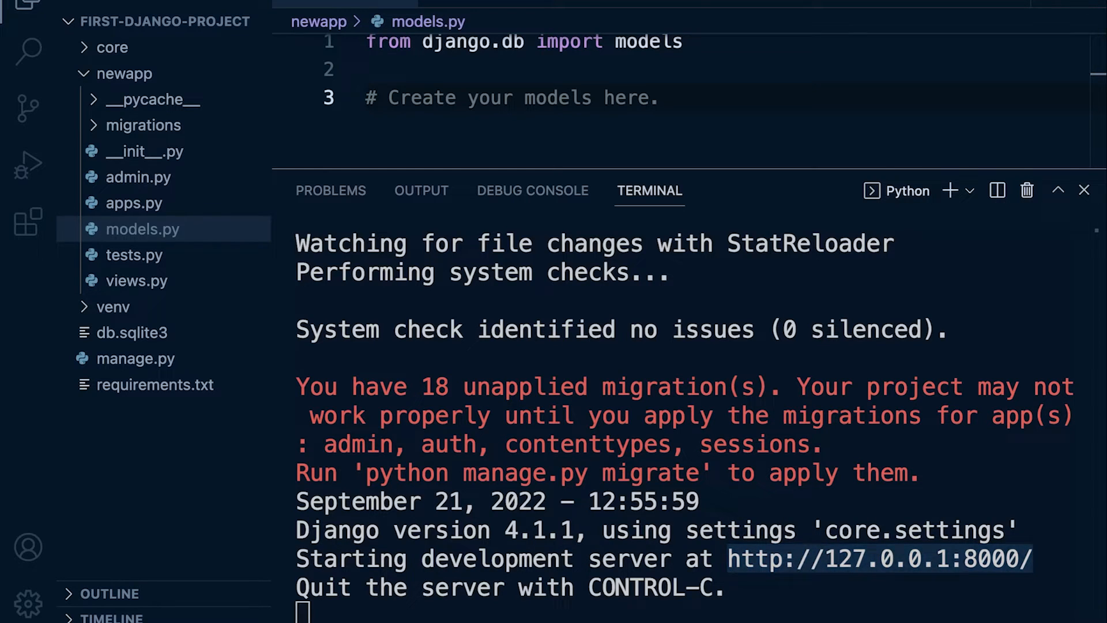
mouse_move(960, 565)
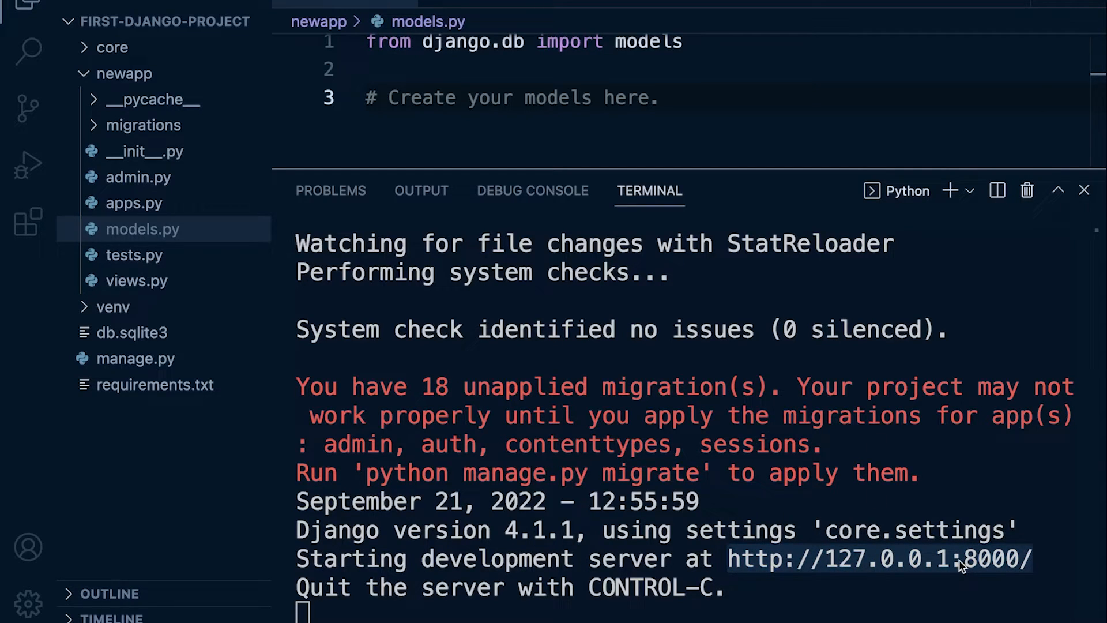
mouse_move(822, 570)
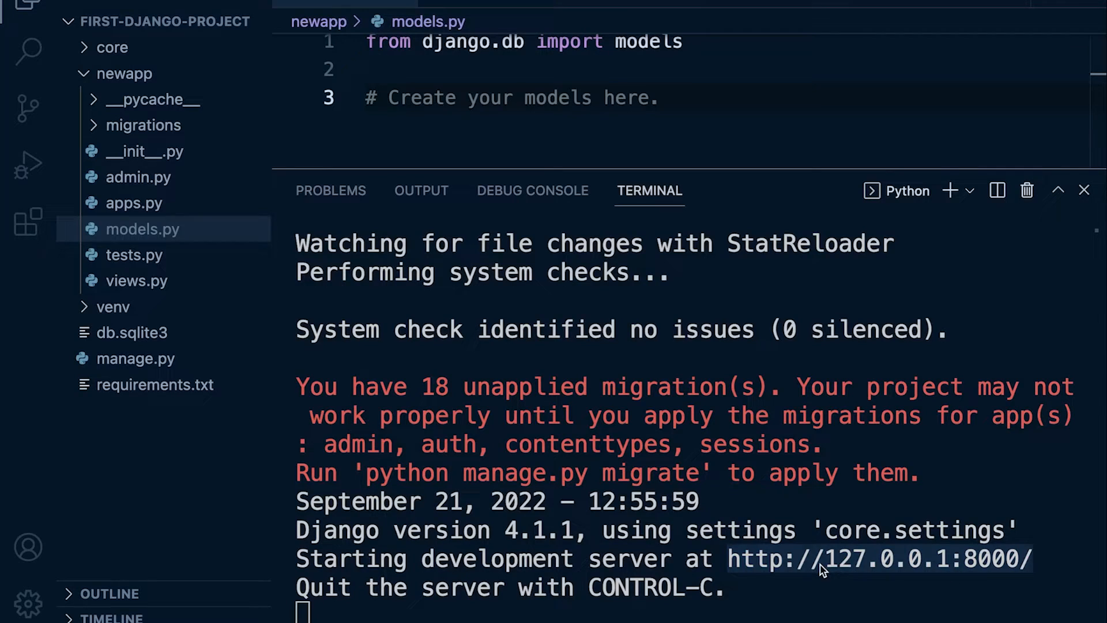
mouse_move(964, 569)
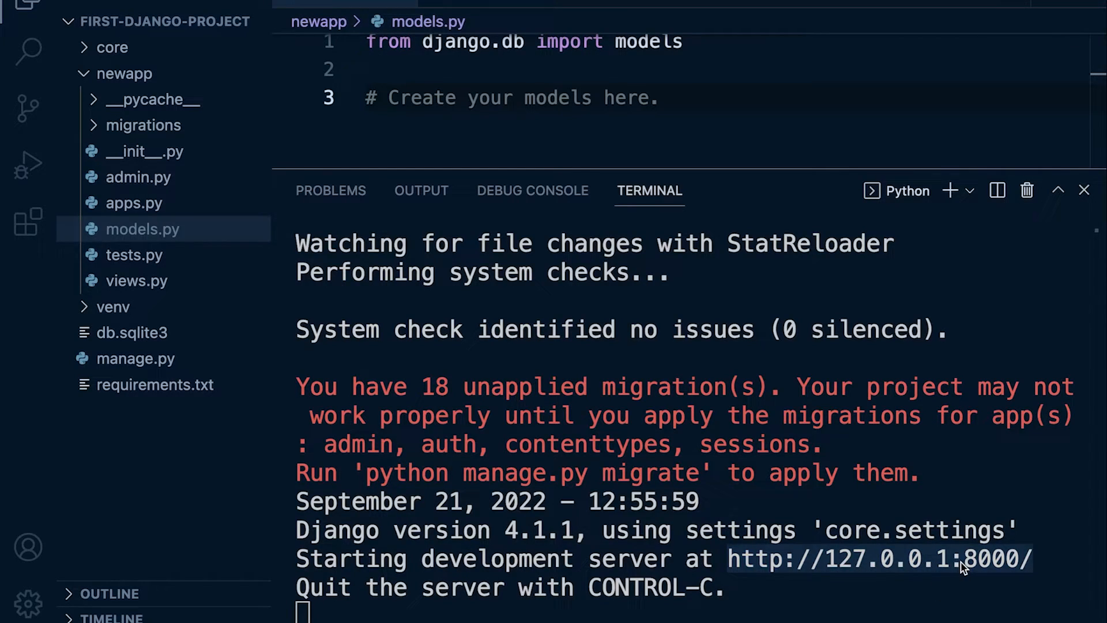
mouse_move(1015, 570)
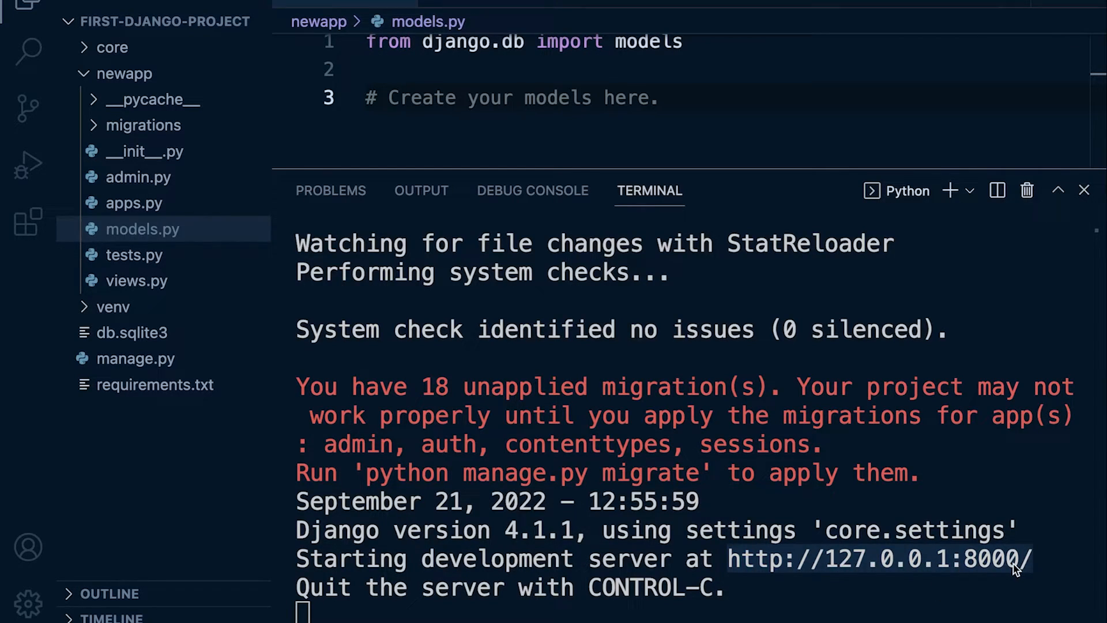
mouse_move(880, 560)
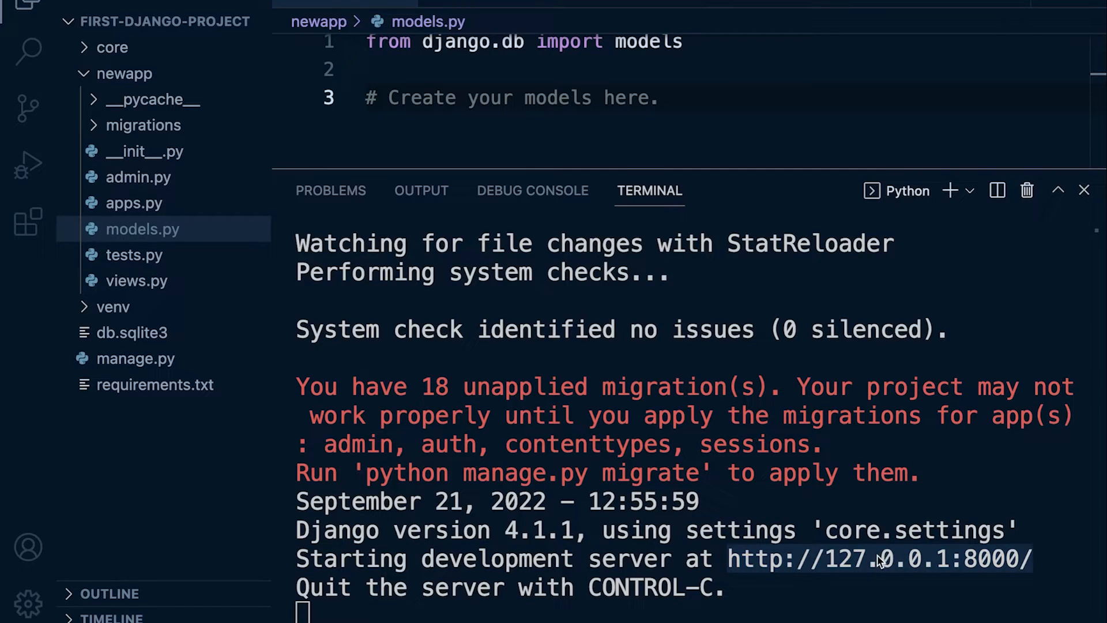
mouse_move(917, 564)
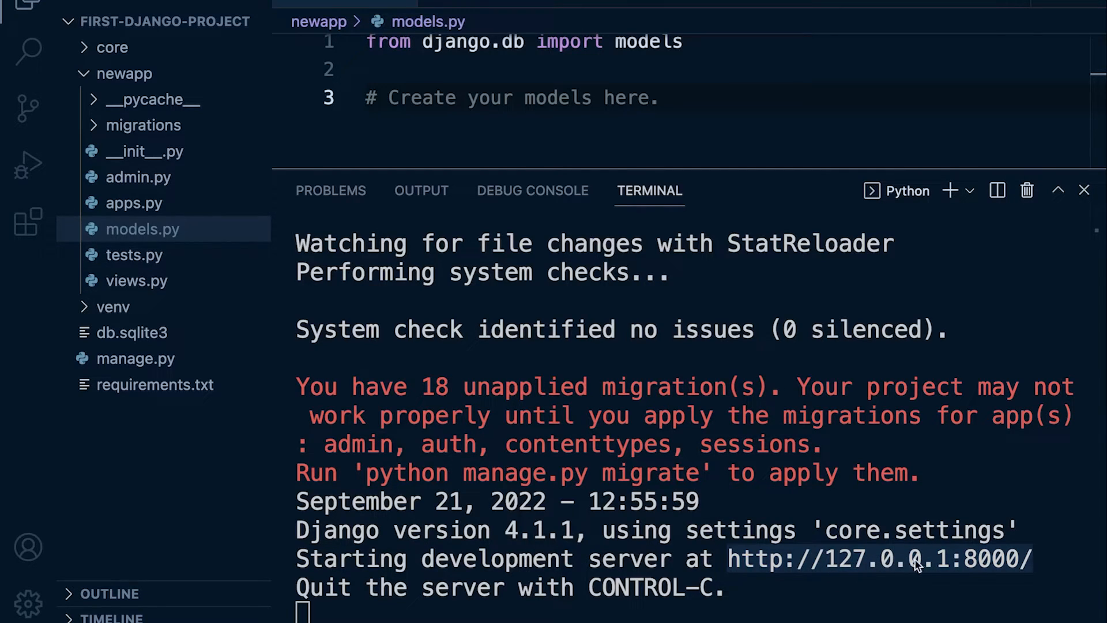
mouse_move(940, 572)
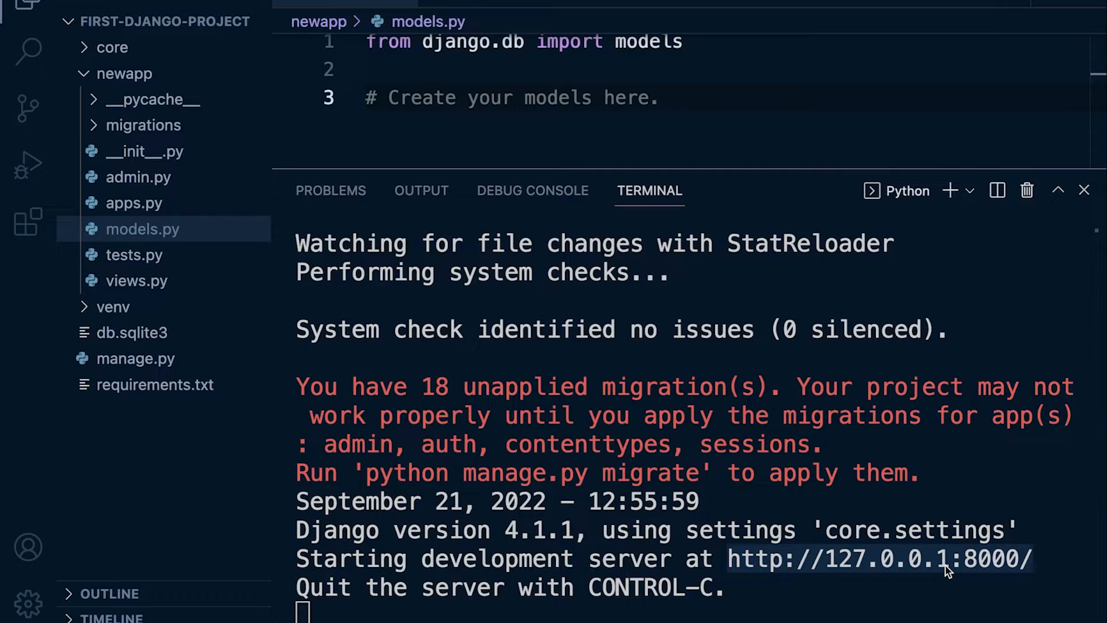
mouse_move(846, 576)
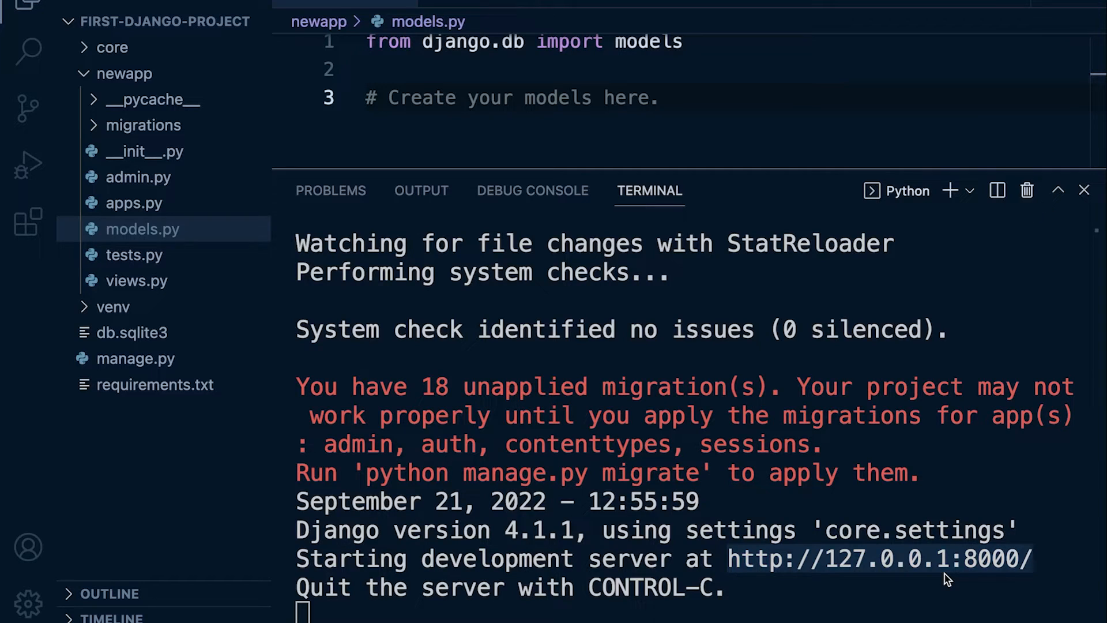
mouse_move(888, 549)
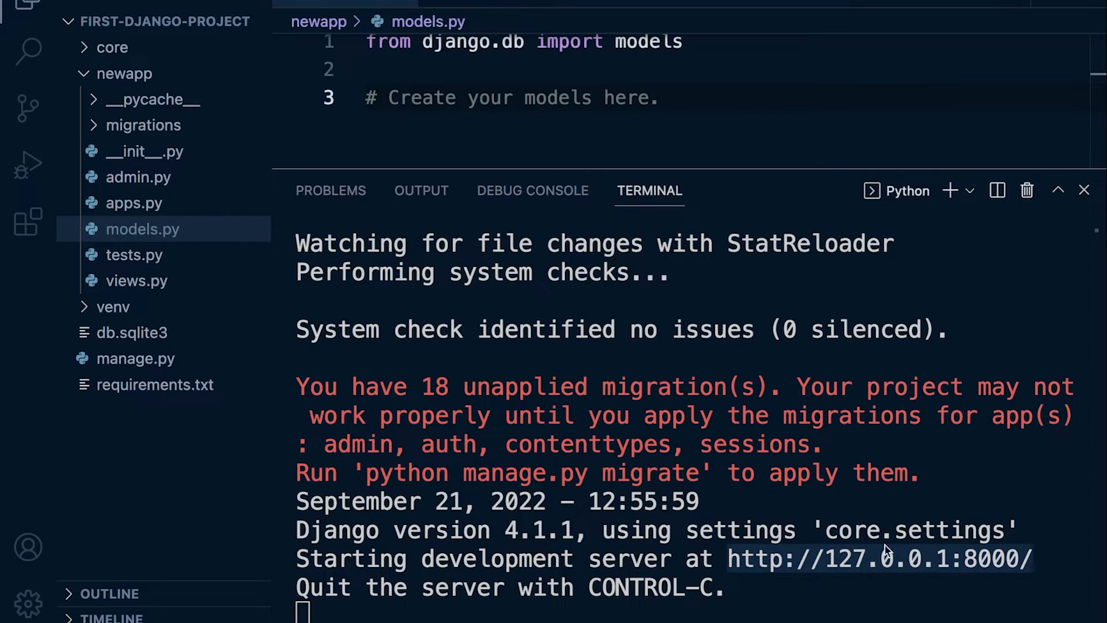
mouse_move(927, 565)
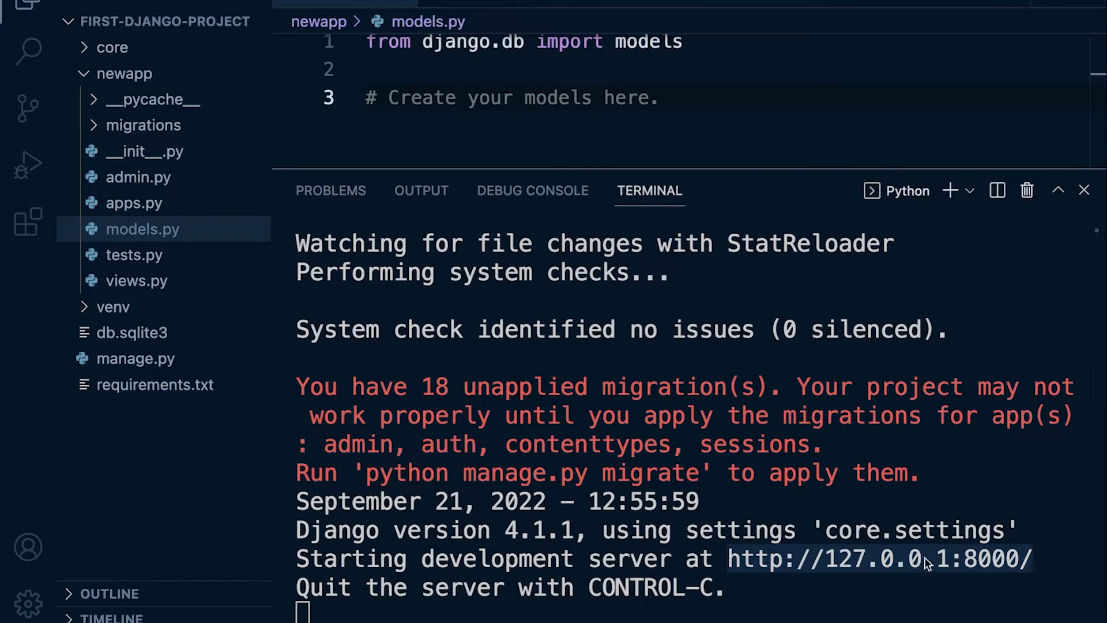
mouse_move(436, 450)
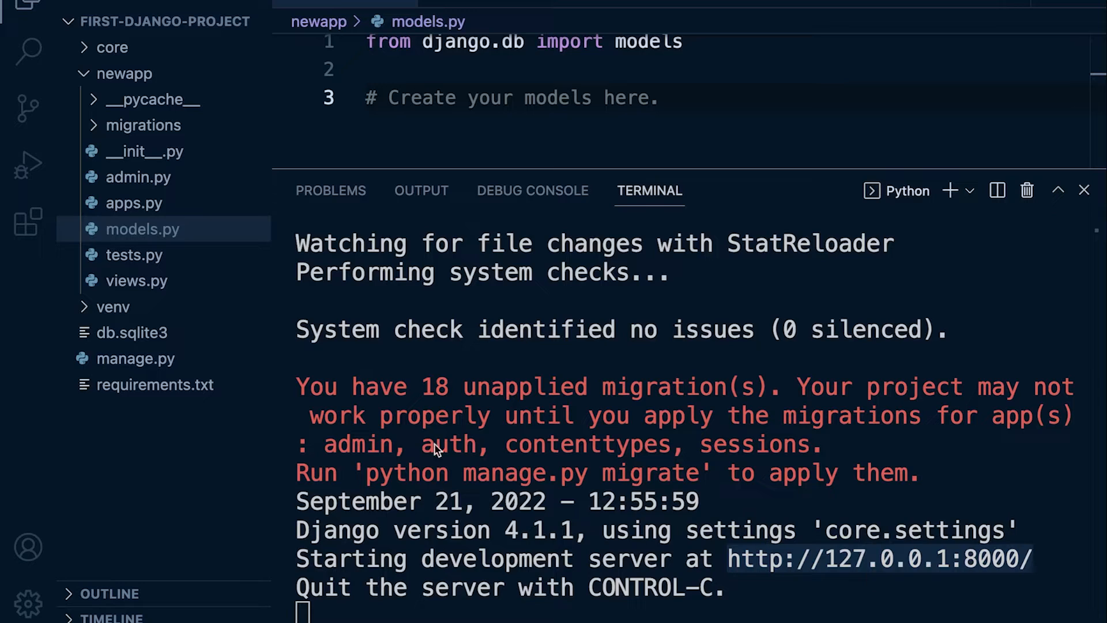
mouse_move(759, 528)
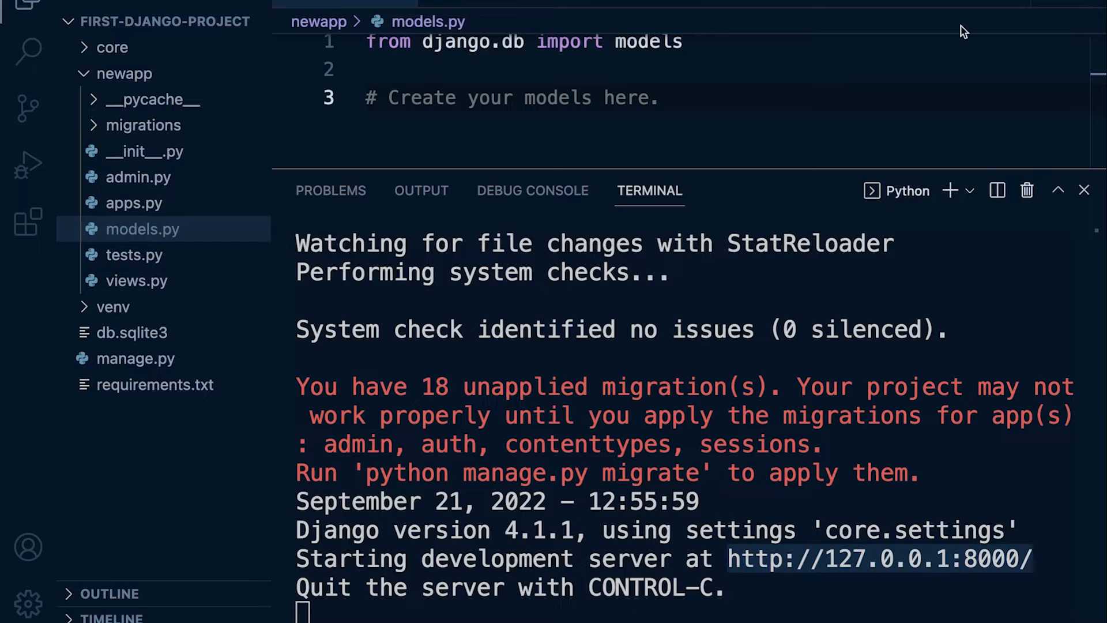
mouse_move(318, 434)
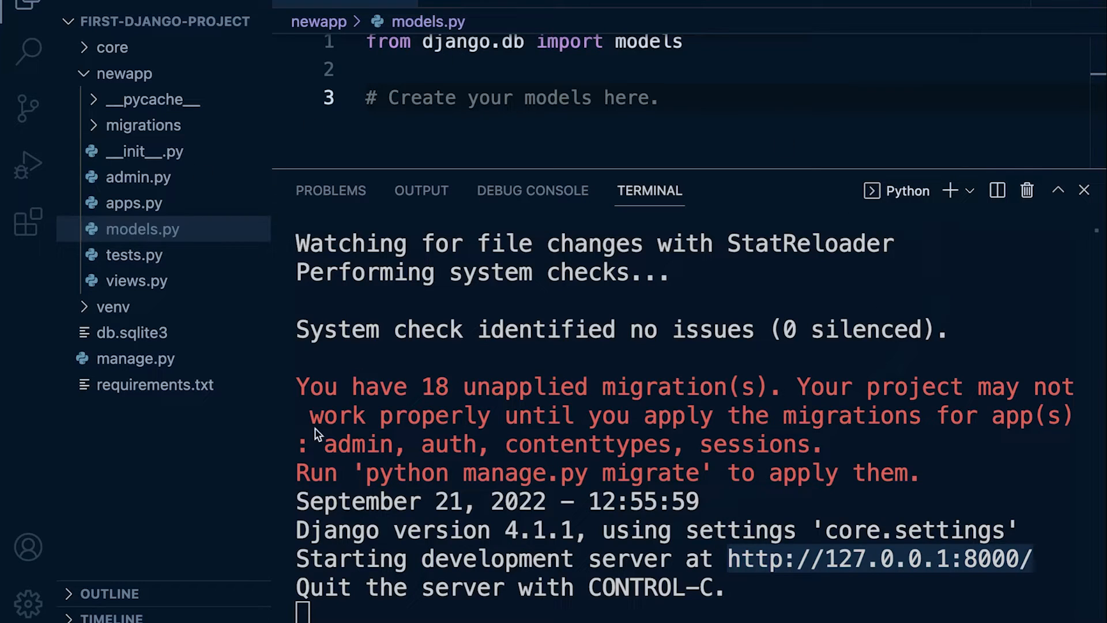
mouse_move(915, 567)
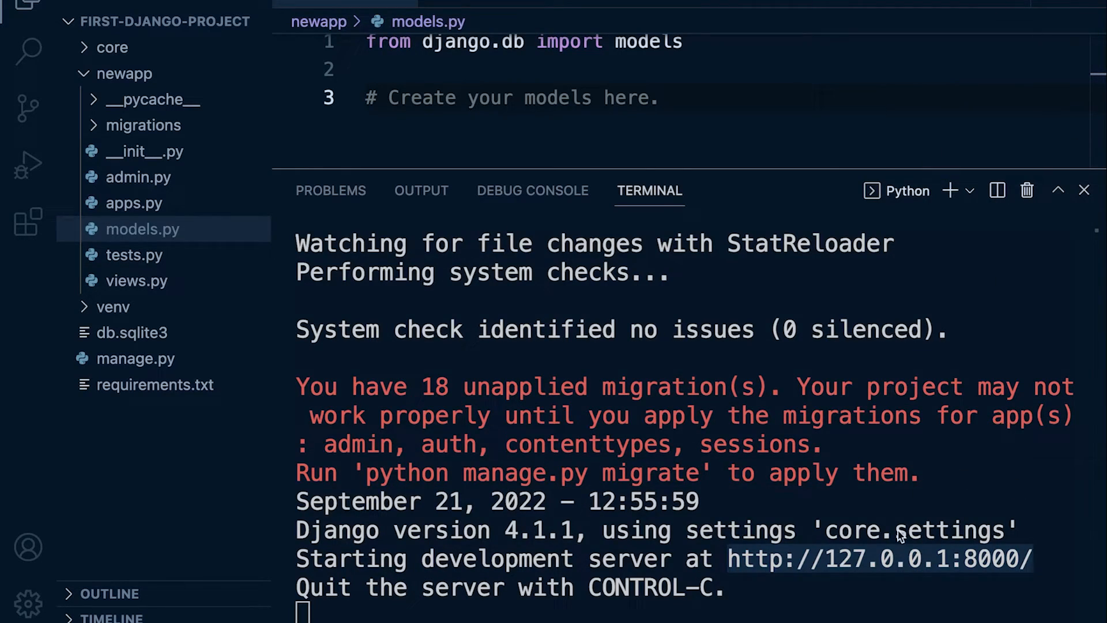
mouse_move(1008, 574)
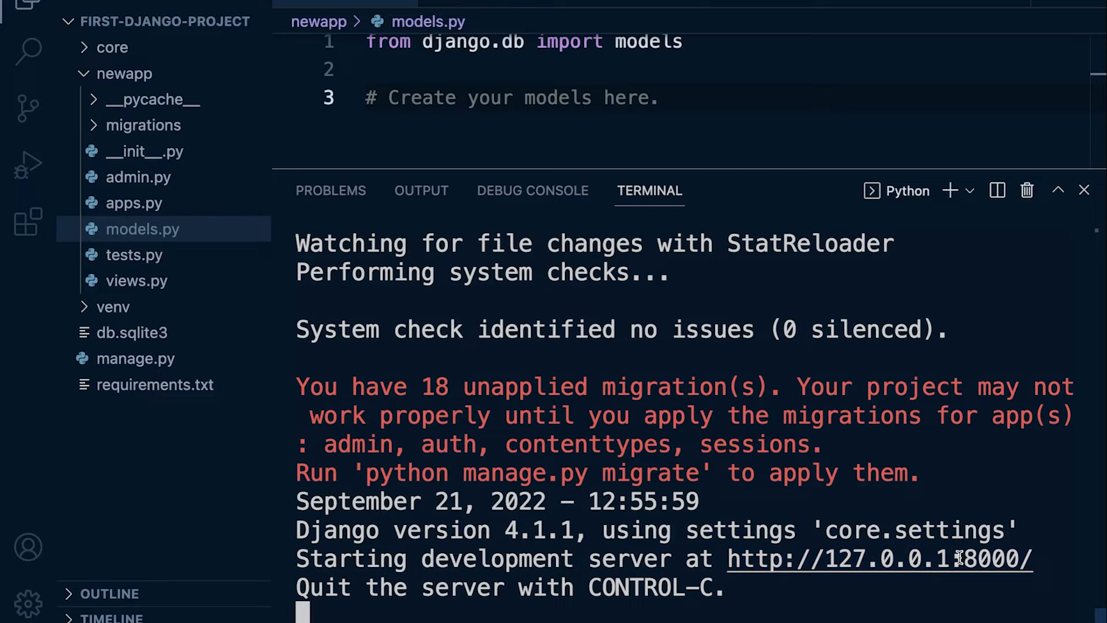
Step: Select the default port 8000 in the server address output
double_click(989, 559)
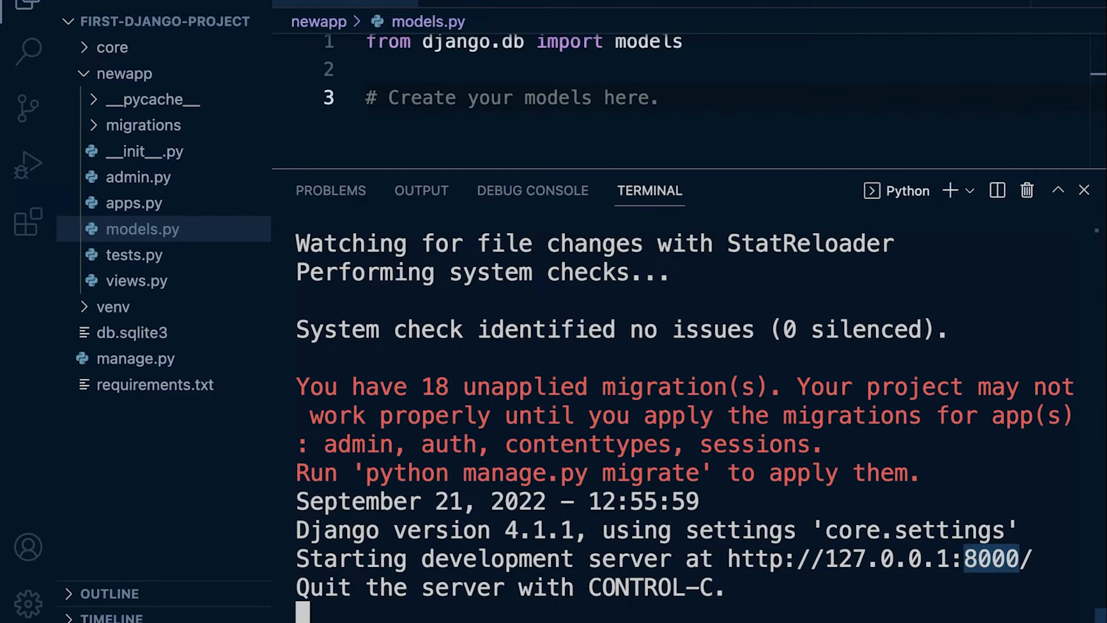
mouse_move(813, 538)
text(./manage.py runserver)
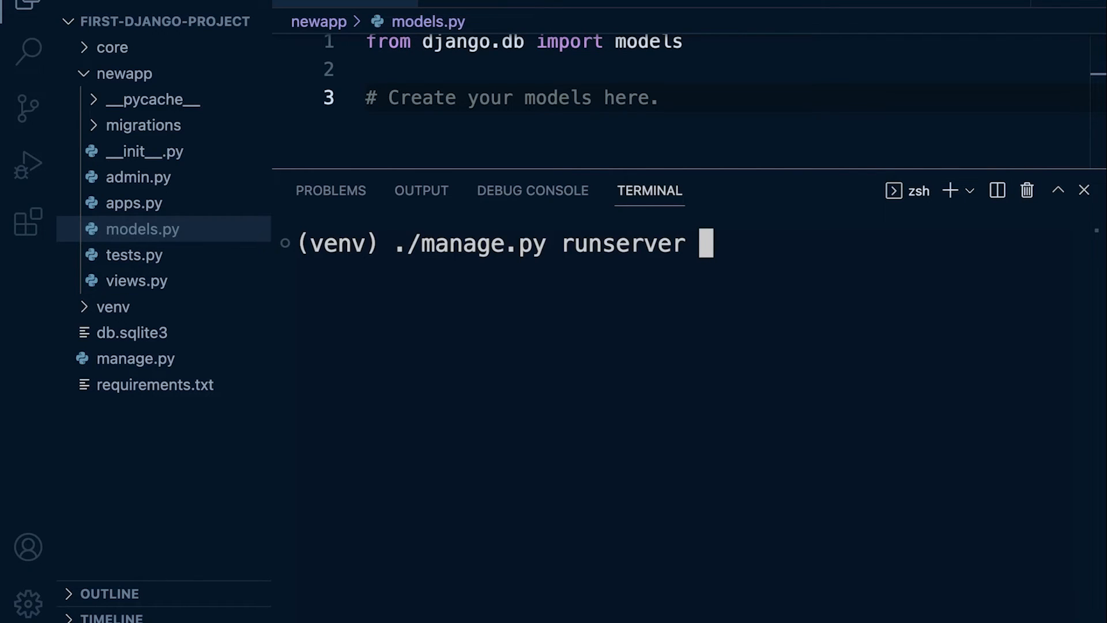
Step: Run the server on port 8080 by appending 8080 to ./manage.py runserver
text(8080)
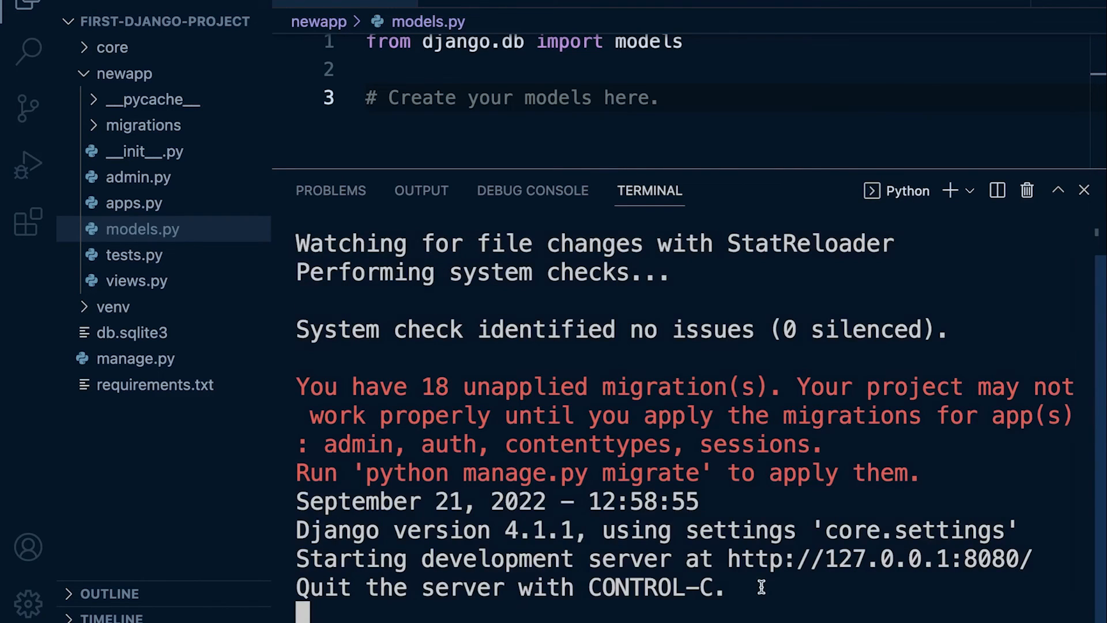
double_click(992, 559)
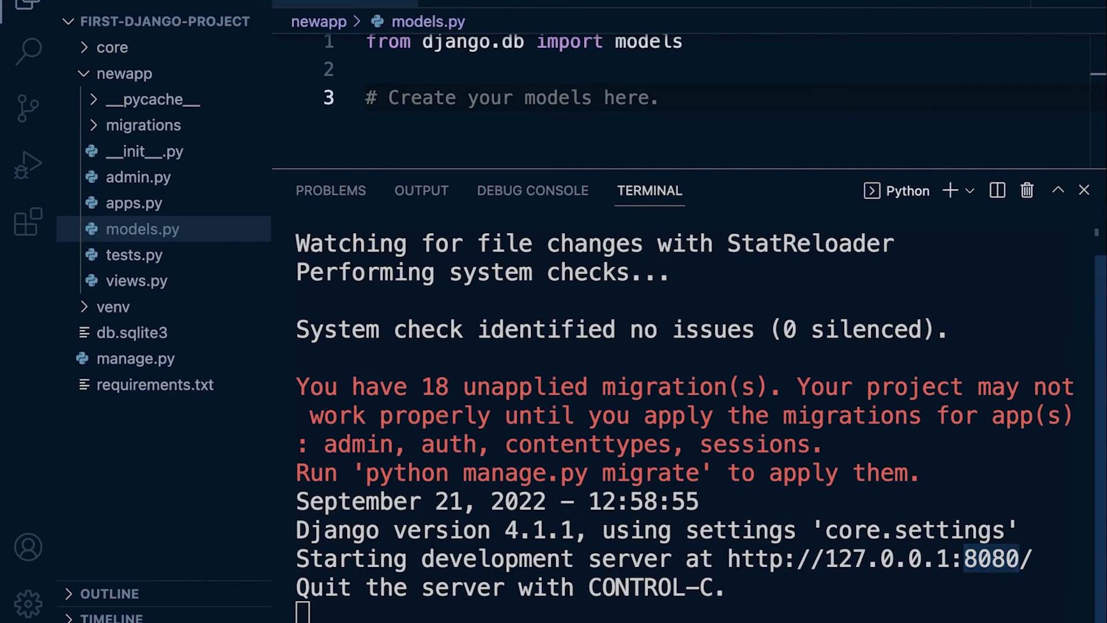
mouse_move(796, 585)
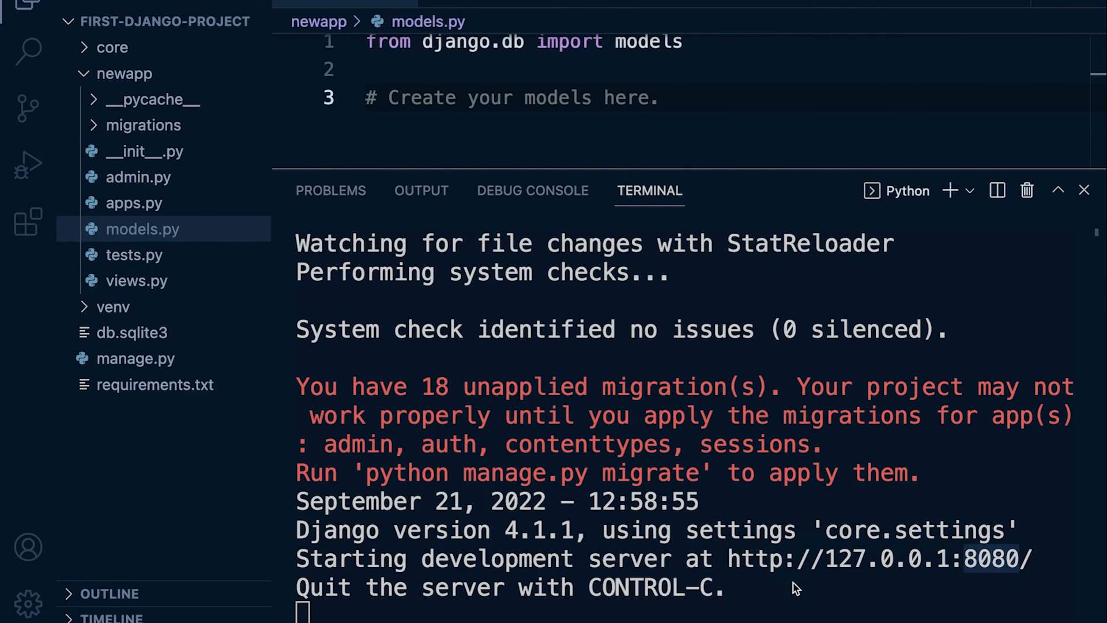
mouse_move(761, 571)
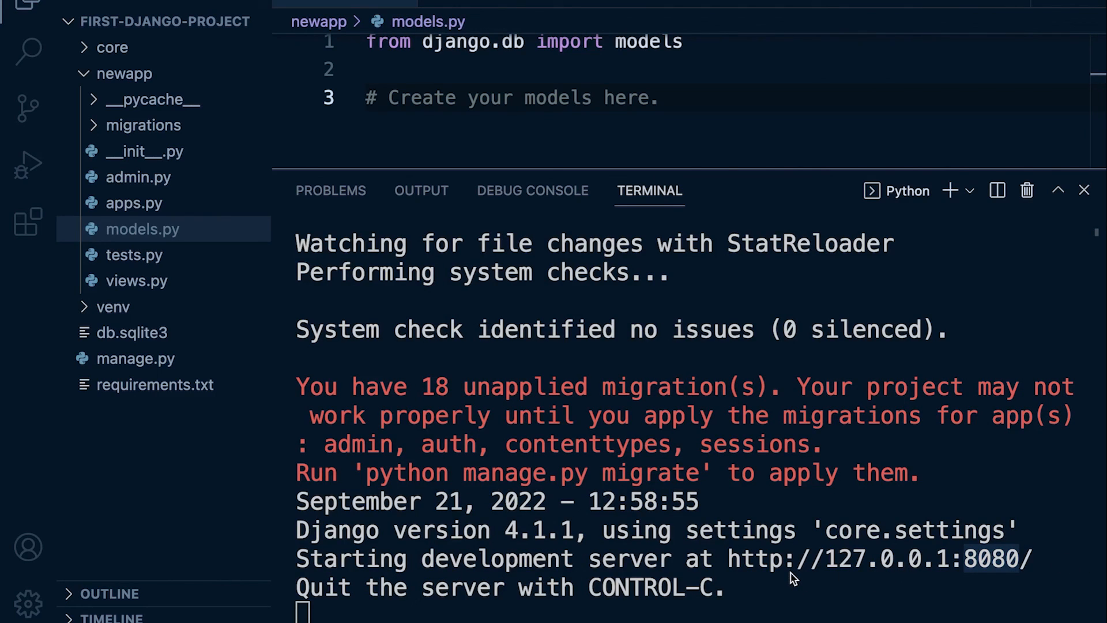
mouse_move(758, 601)
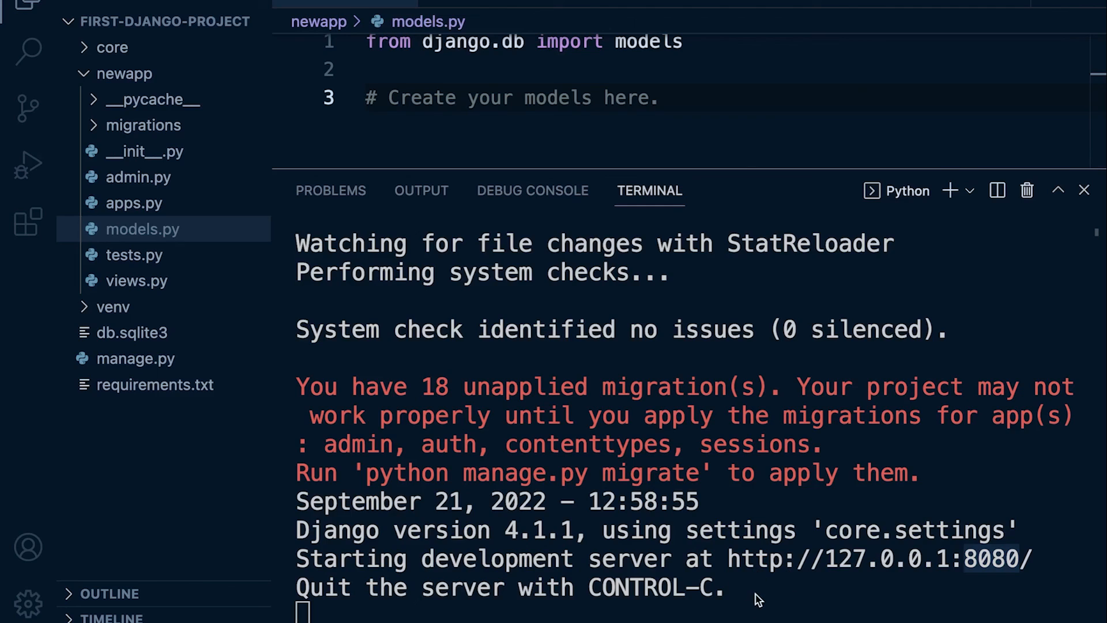